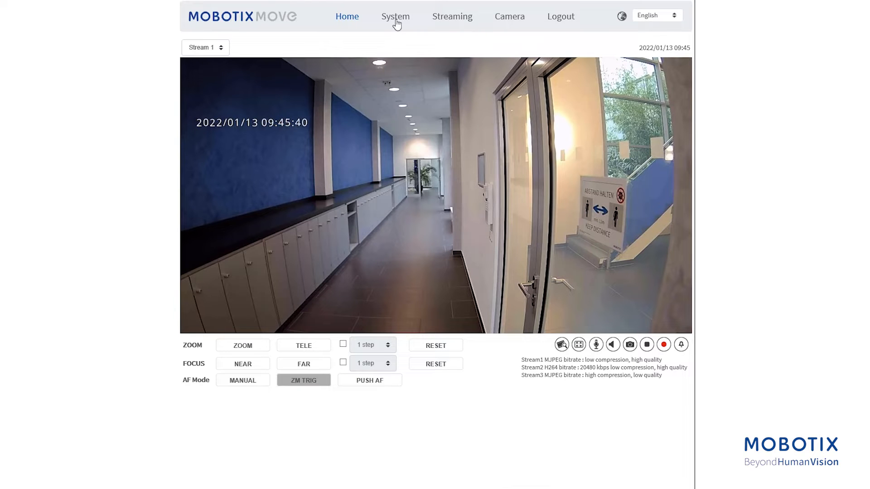
Navigate via System and Events to the Video Analytics event page
{"action": "left_click", "coordinate": [395, 17]}
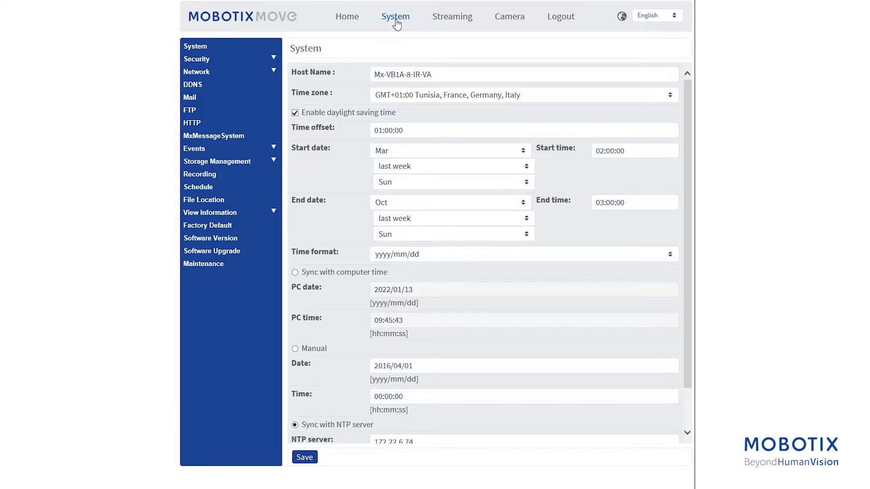
{"action": "mouse_move", "coordinate": [229, 148]}
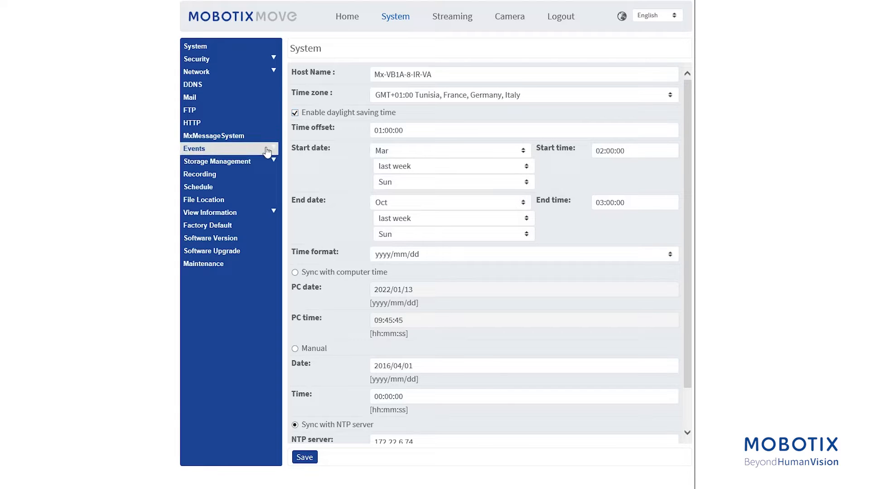
{"action": "left_click", "coordinate": [194, 147]}
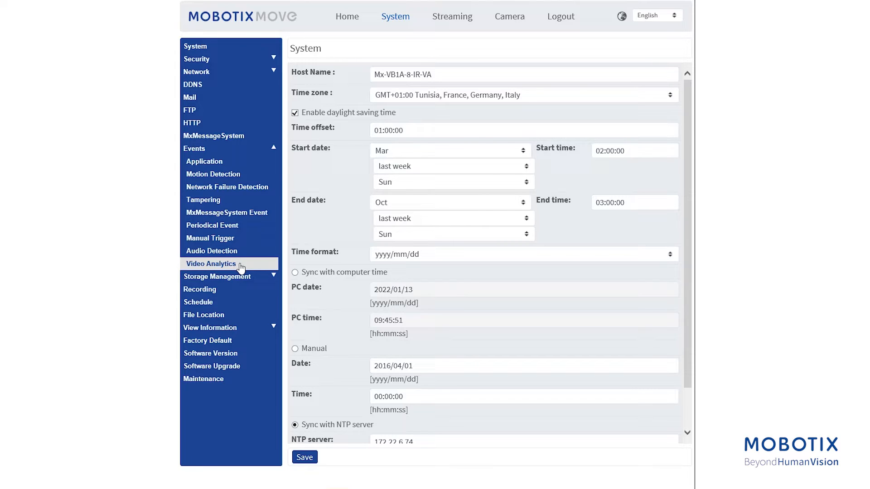
{"action": "left_click", "coordinate": [211, 263]}
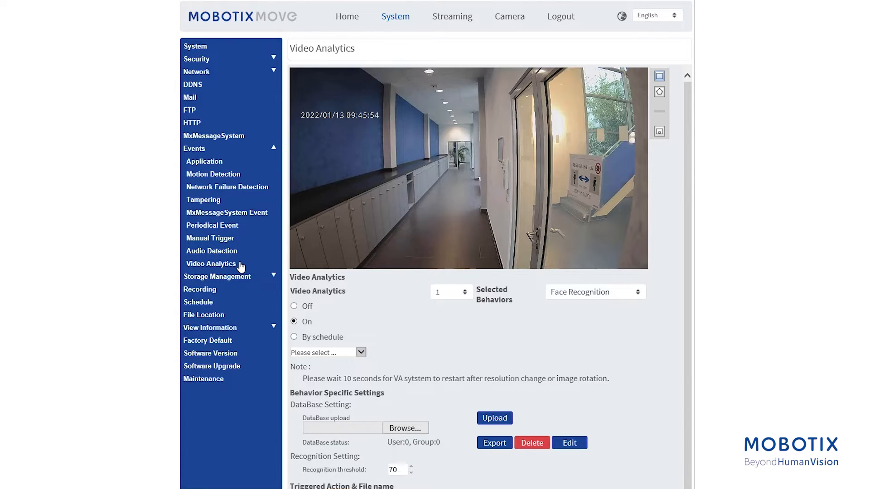
{"action": "mouse_move", "coordinate": [424, 291]}
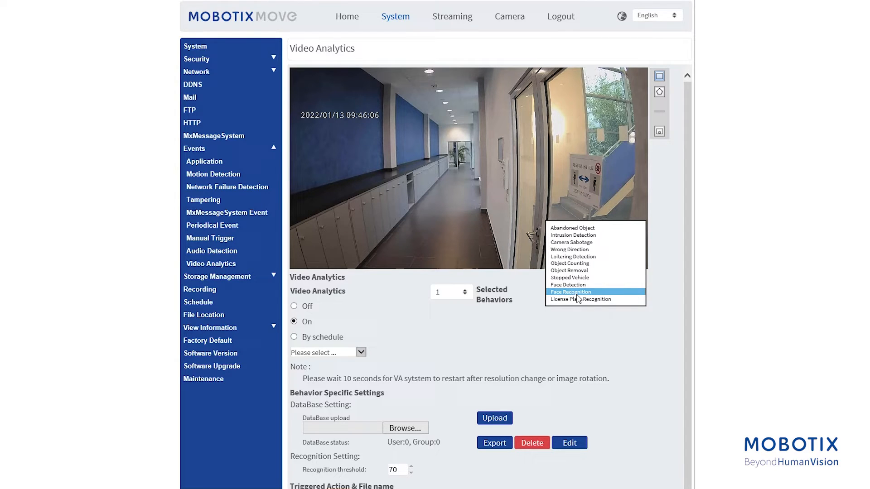
{"action": "left_click", "coordinate": [571, 291]}
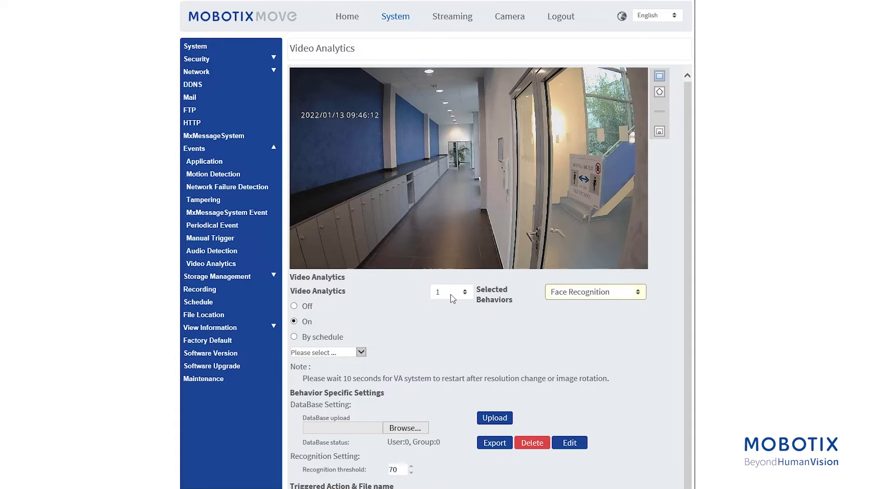
{"action": "left_click", "coordinate": [449, 292]}
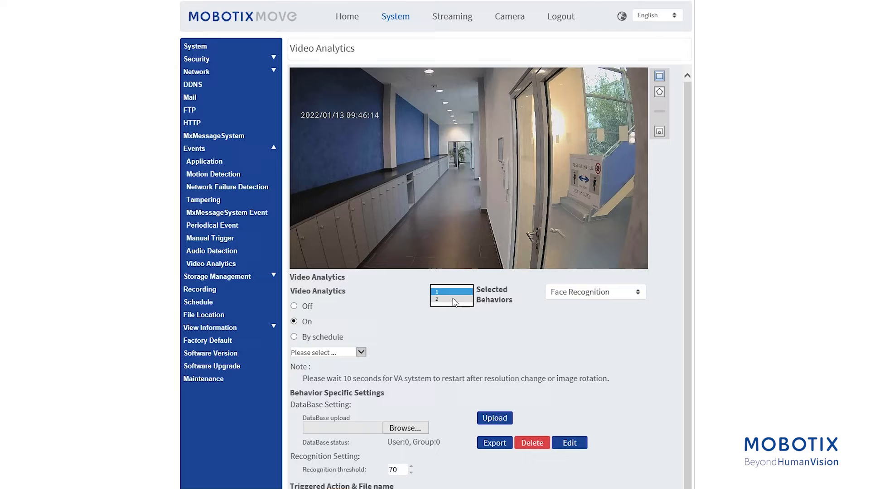
{"action": "left_click", "coordinate": [449, 293]}
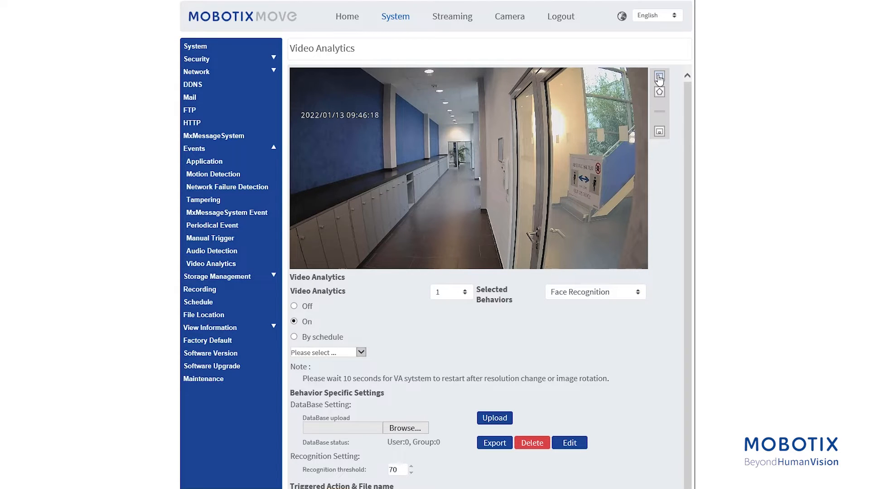
{"action": "mouse_move", "coordinate": [658, 92]}
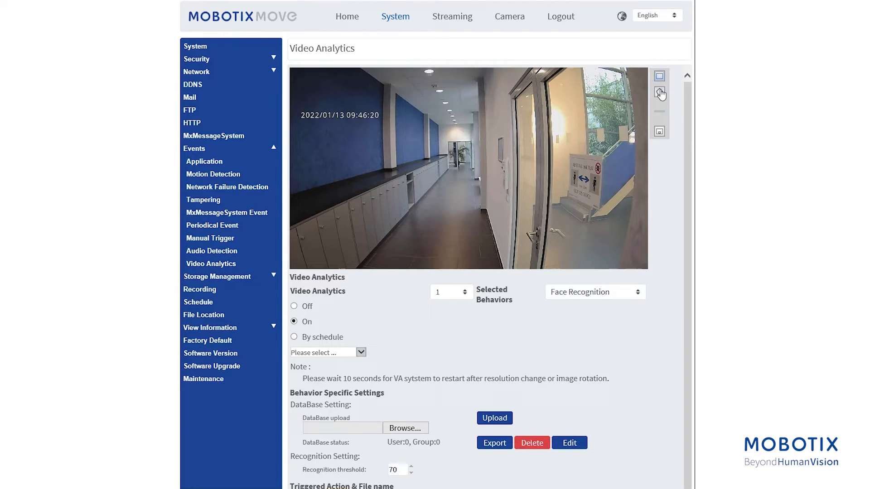
Draw a rectangular Zone 1 over the central corridor area of the image
{"action": "left_click", "coordinate": [658, 92]}
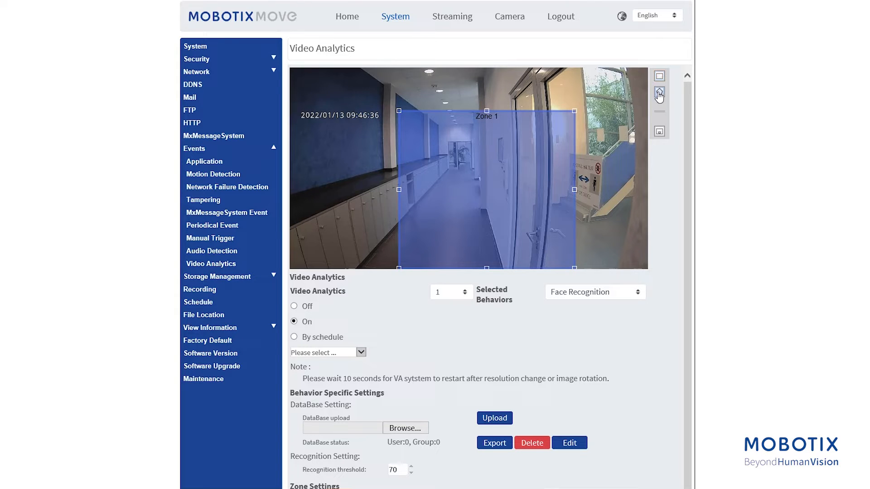
{"action": "left_click", "coordinate": [658, 92]}
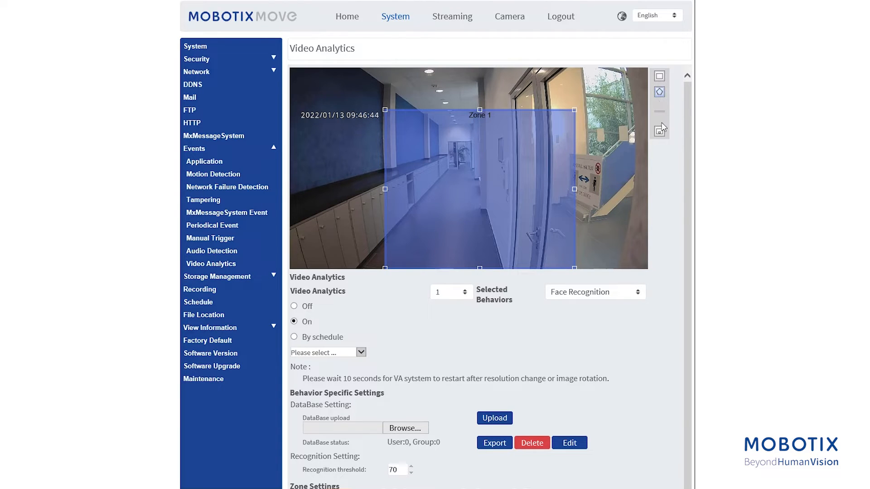
Adjust the green maximum and blue minimum object size boxes over the corridor
{"action": "left_click", "coordinate": [659, 131]}
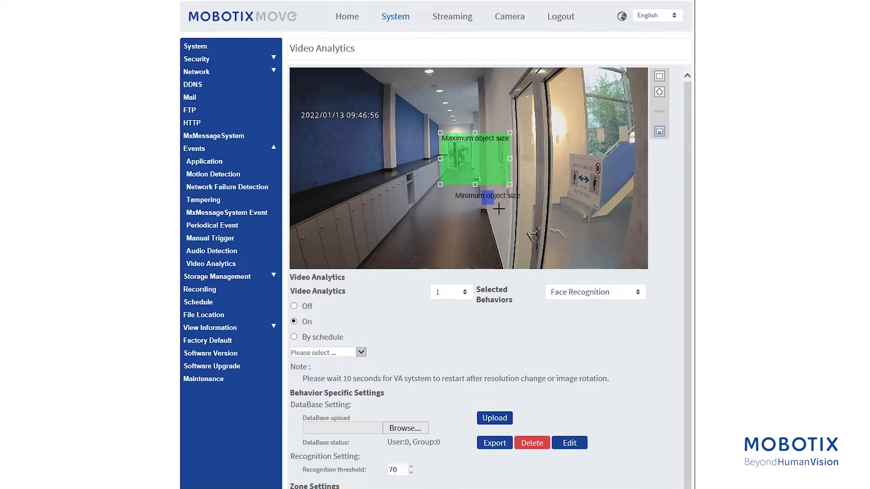
{"action": "mouse_move", "coordinate": [550, 312]}
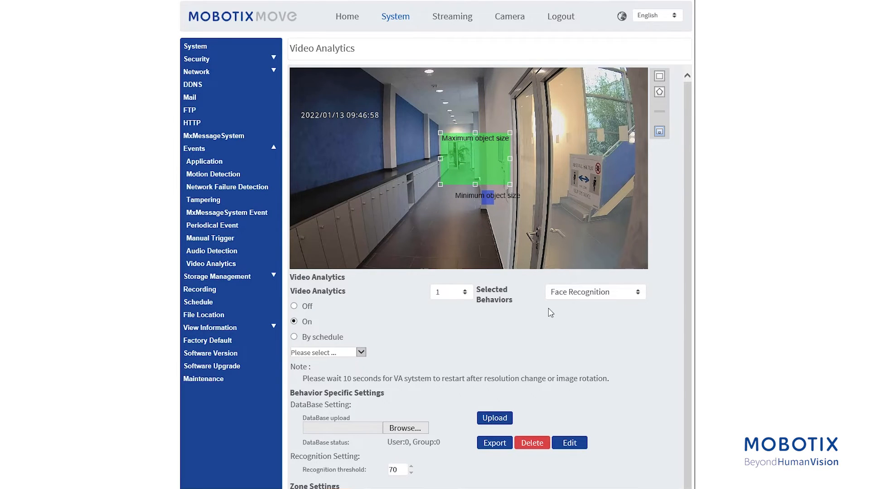
{"action": "scroll", "scroll_direction": "down", "scroll_amount": 3}
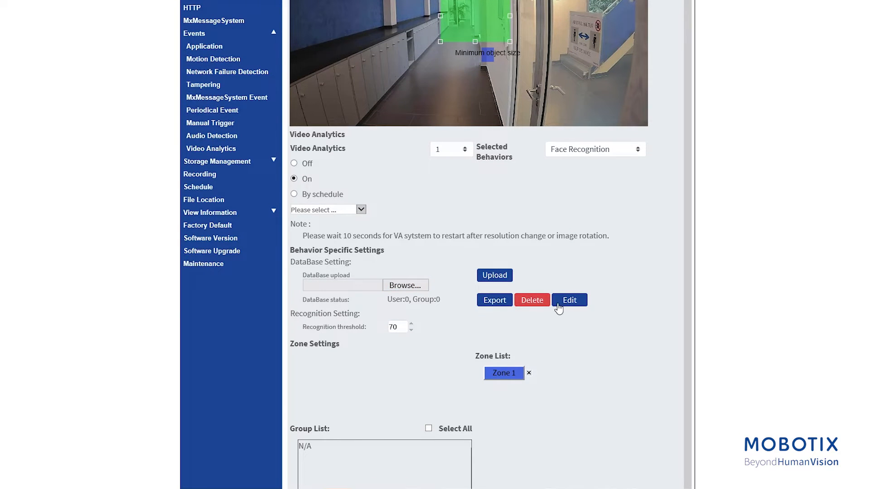
Add a database user named Selina with three face photos and save her
{"action": "left_click", "coordinate": [569, 300]}
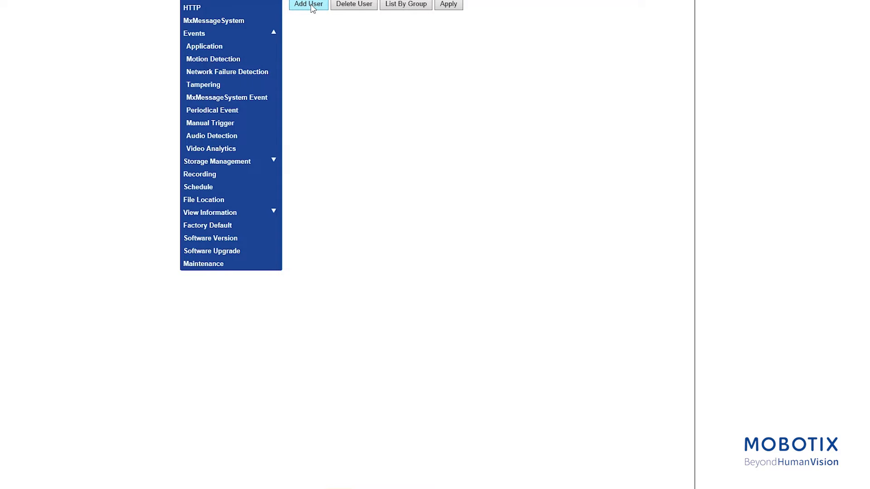
{"action": "left_click", "coordinate": [308, 5]}
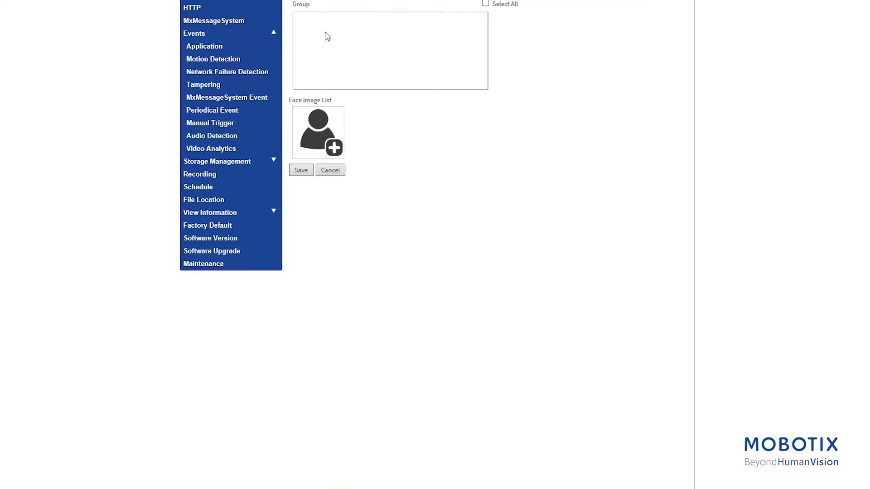
{"action": "mouse_move", "coordinate": [327, 38]}
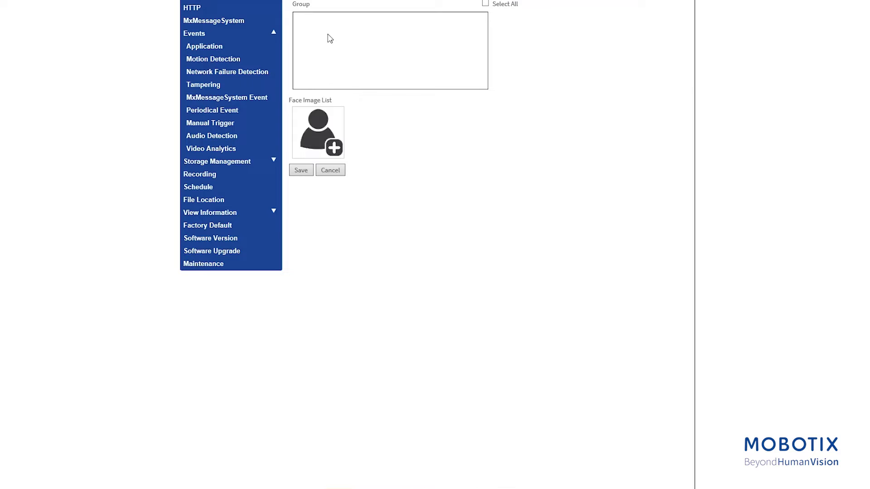
{"action": "mouse_move", "coordinate": [314, 150]}
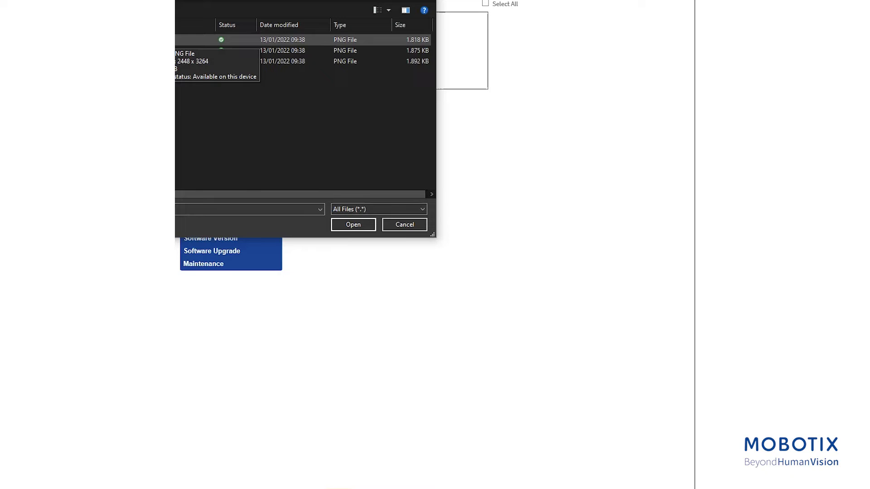
{"action": "left_click", "coordinate": [404, 224]}
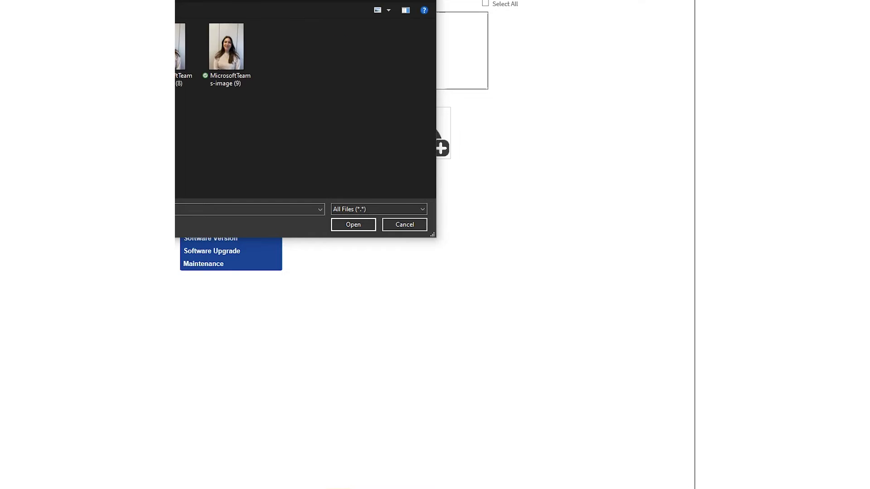
{"action": "left_click", "coordinate": [352, 224]}
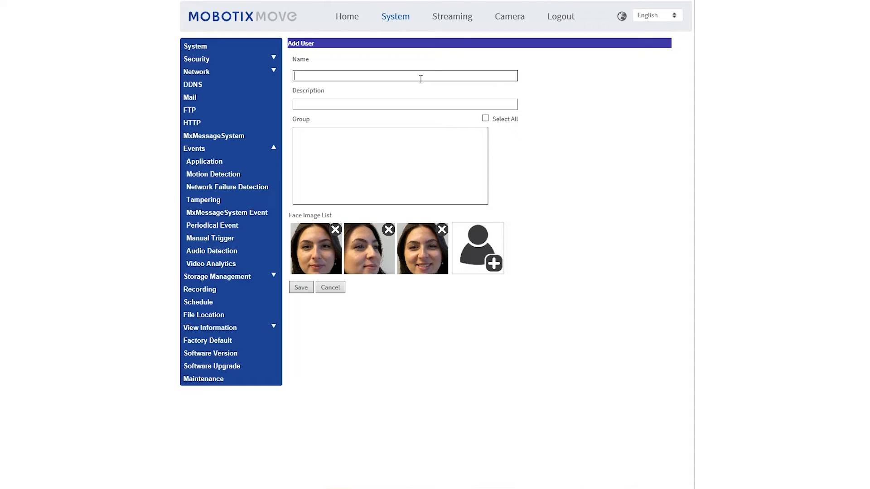
{"action": "type", "text": "Selina"}
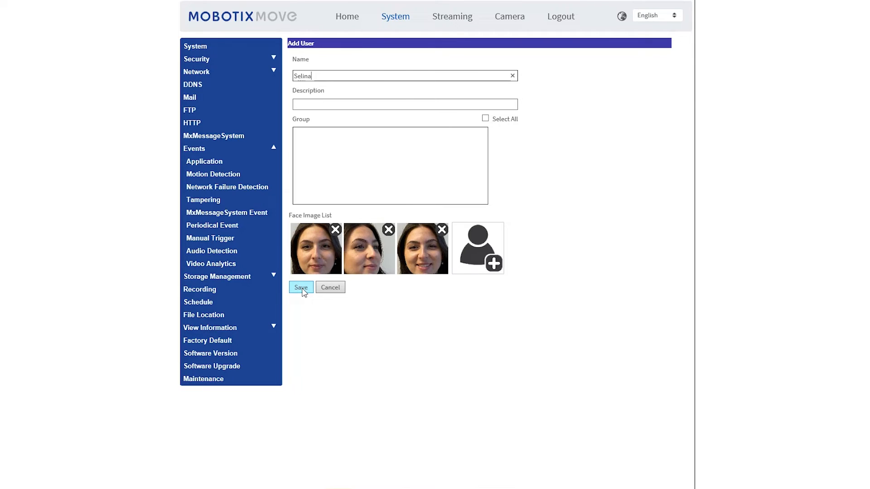
{"action": "left_click", "coordinate": [300, 288]}
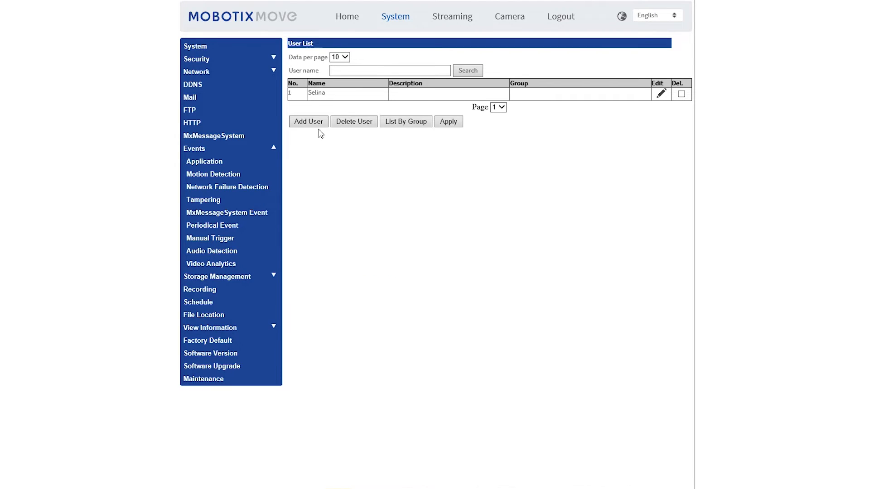
Add a second user Hannah, showing All Files to pick three face photos, and save her
{"action": "left_click", "coordinate": [308, 120]}
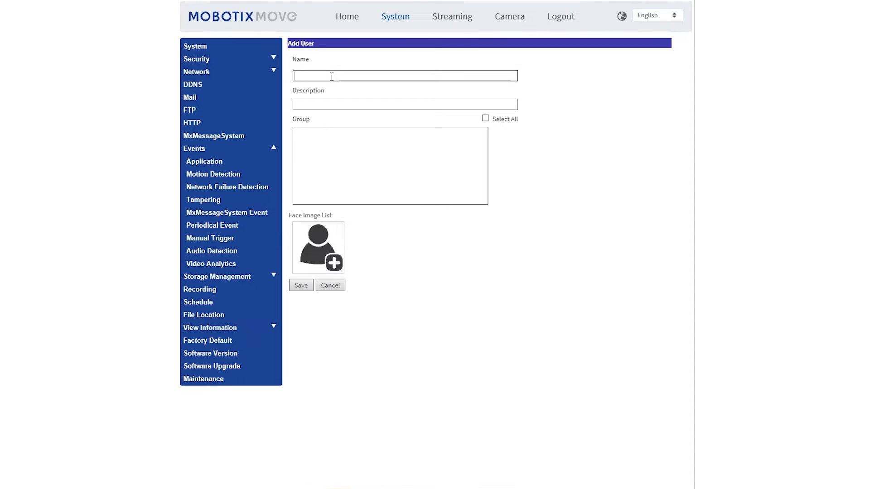
{"action": "type", "text": "Hann"}
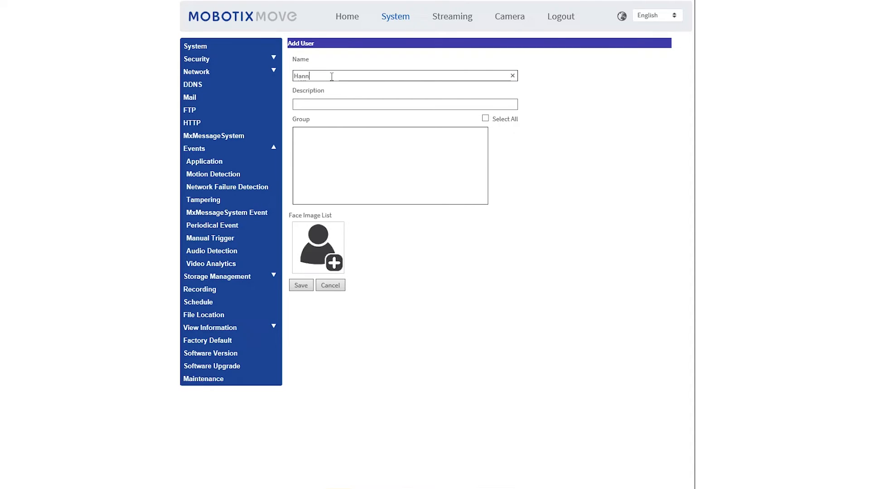
{"action": "type", "text": "ah"}
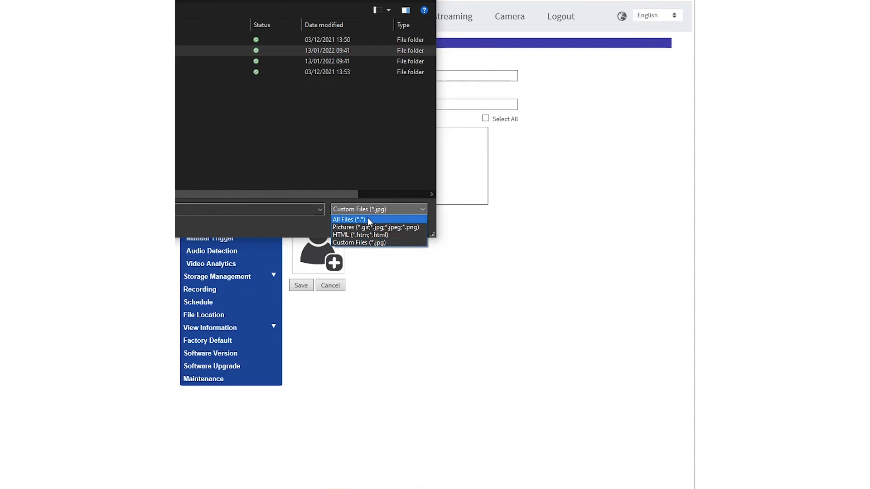
{"action": "left_click", "coordinate": [347, 220]}
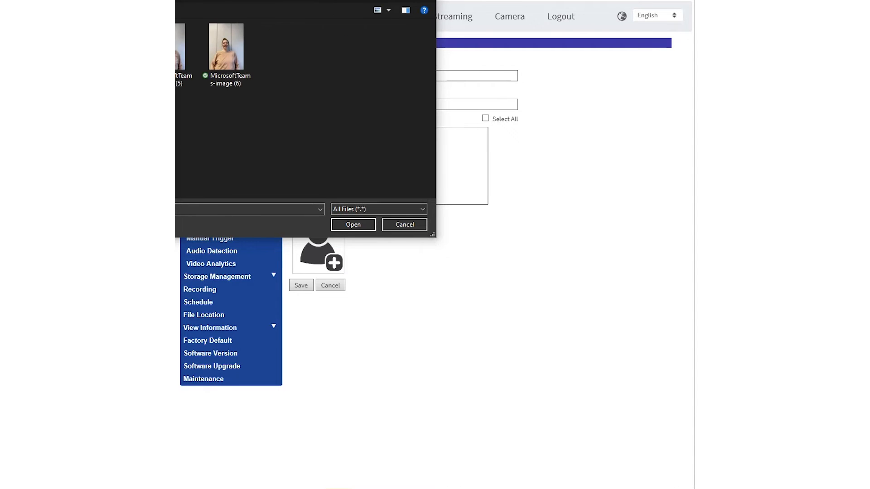
{"action": "left_click", "coordinate": [404, 225]}
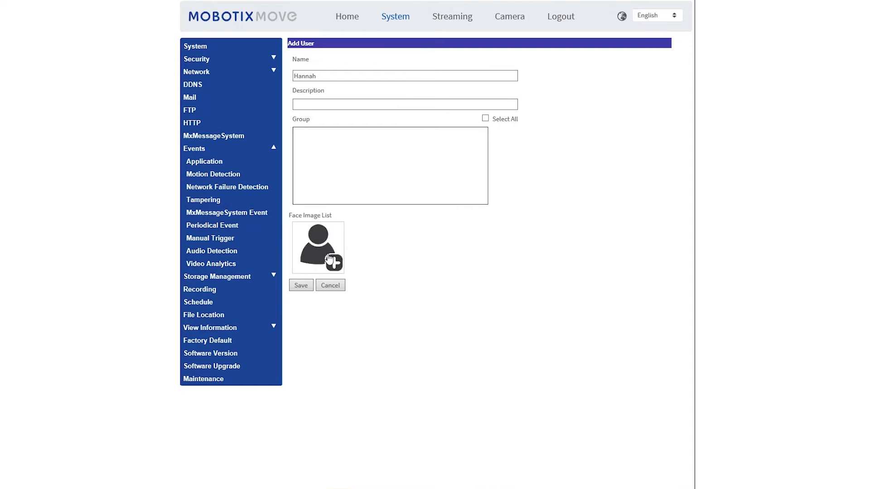
{"action": "left_click", "coordinate": [328, 258]}
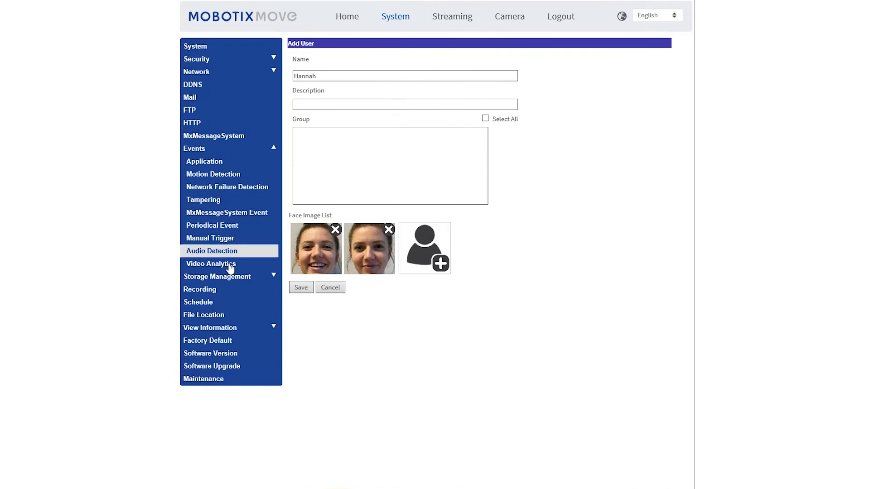
{"action": "left_click", "coordinate": [424, 249]}
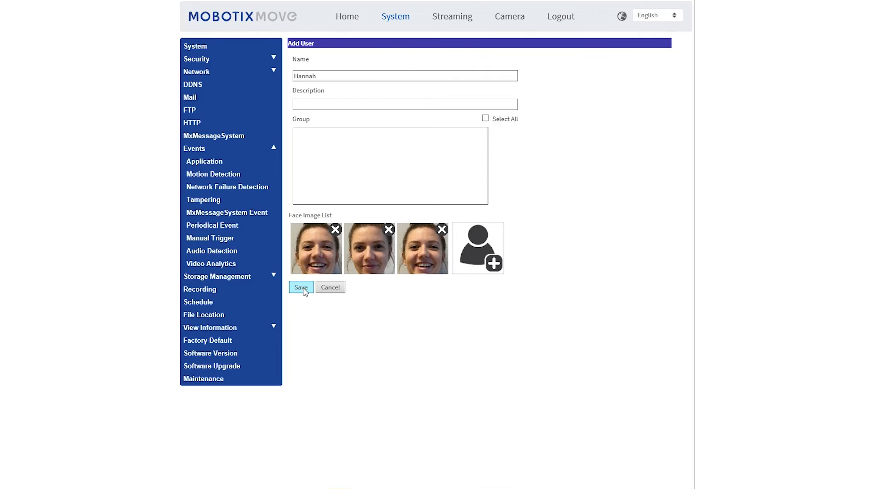
{"action": "left_click", "coordinate": [301, 287]}
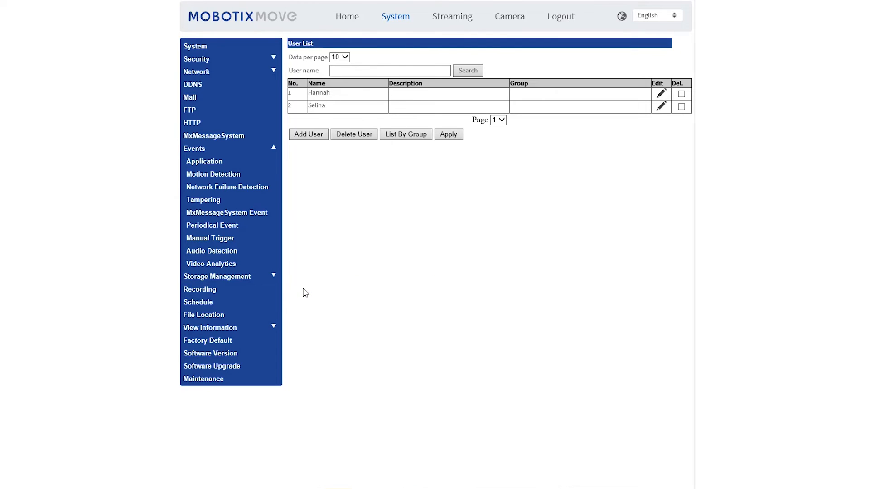
{"action": "mouse_move", "coordinate": [352, 134]}
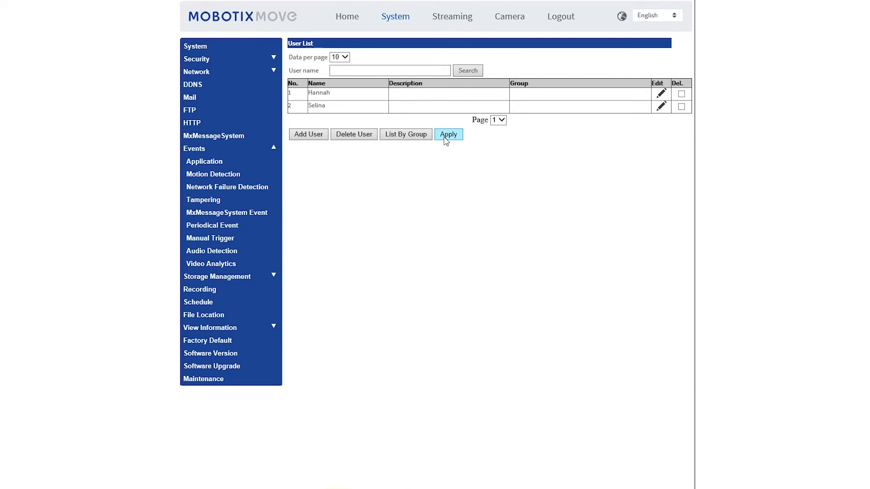
Apply the user list so the database status reports two users and zero groups
{"action": "left_click", "coordinate": [211, 263]}
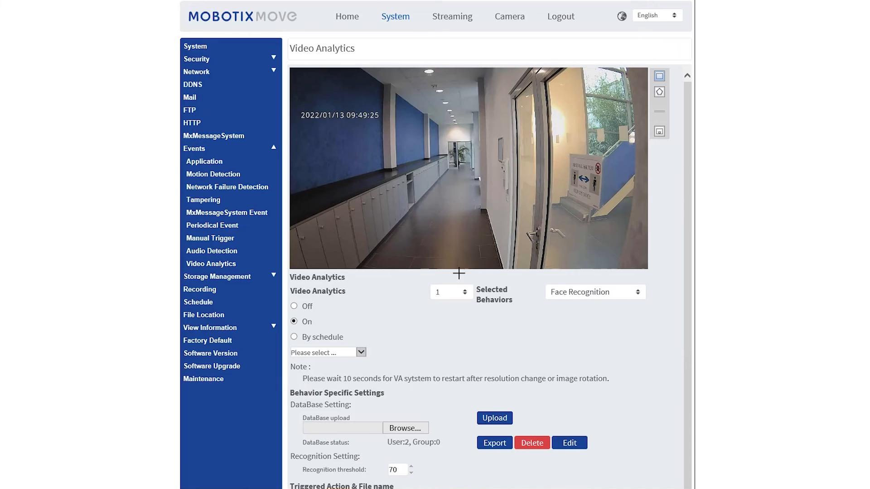
{"action": "scroll", "scroll_direction": "down", "scroll_amount": 3}
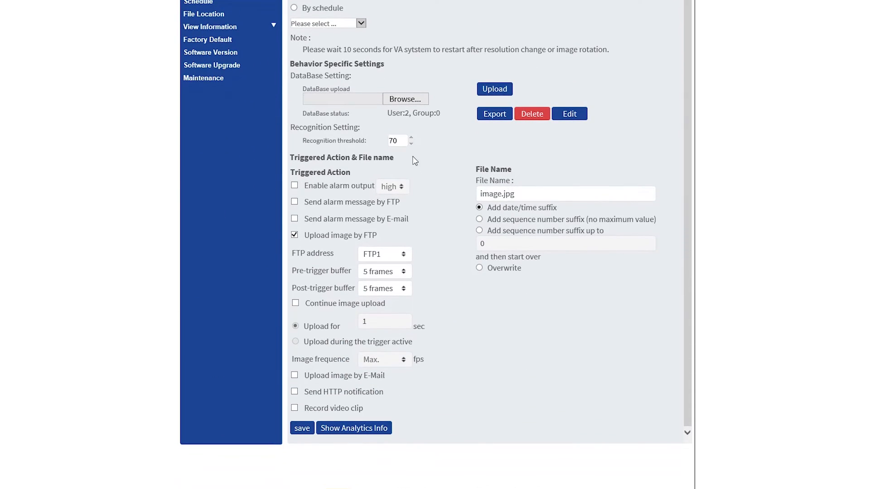
{"action": "mouse_move", "coordinate": [403, 140]}
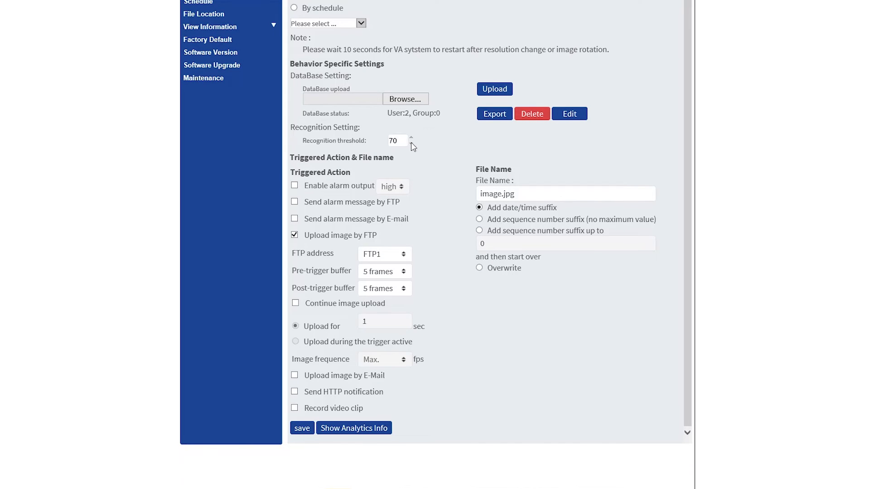
{"action": "mouse_move", "coordinate": [417, 165]}
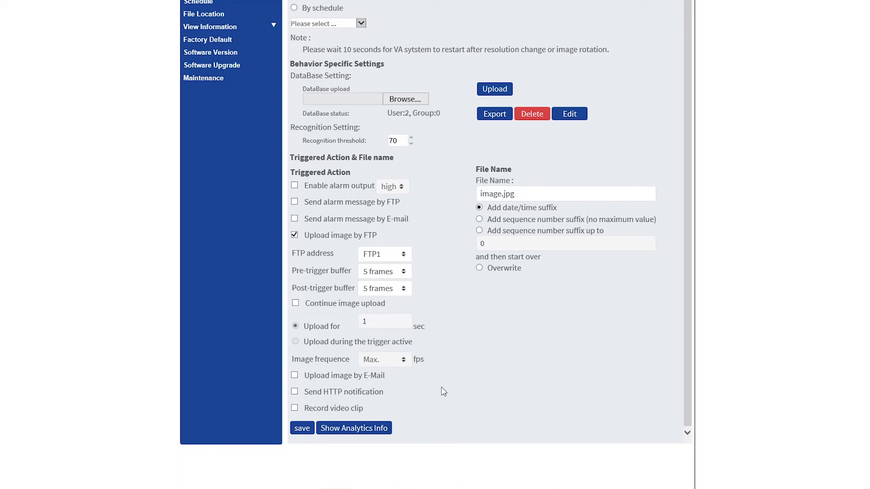
{"action": "mouse_move", "coordinate": [420, 402]}
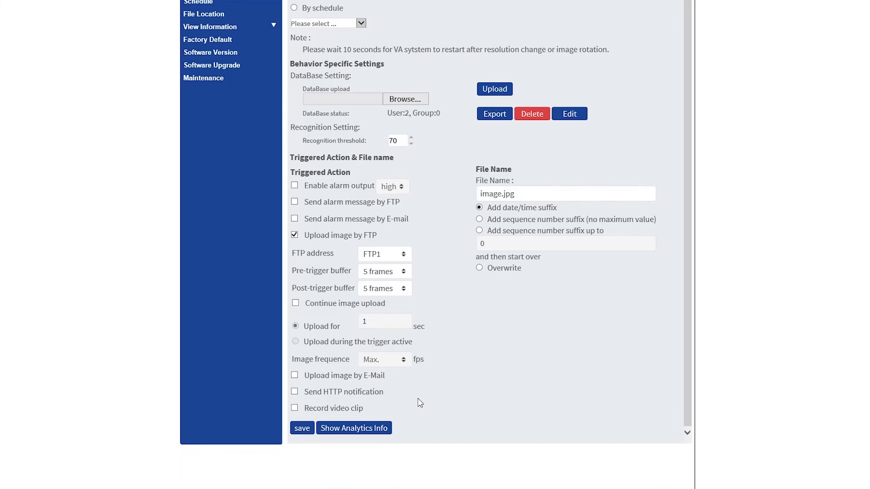
{"action": "mouse_move", "coordinate": [406, 164]}
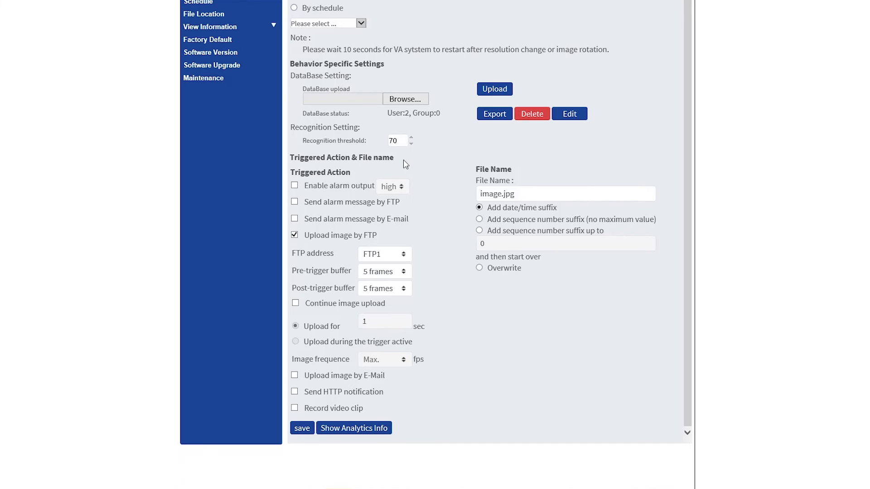
{"action": "mouse_move", "coordinate": [354, 174]}
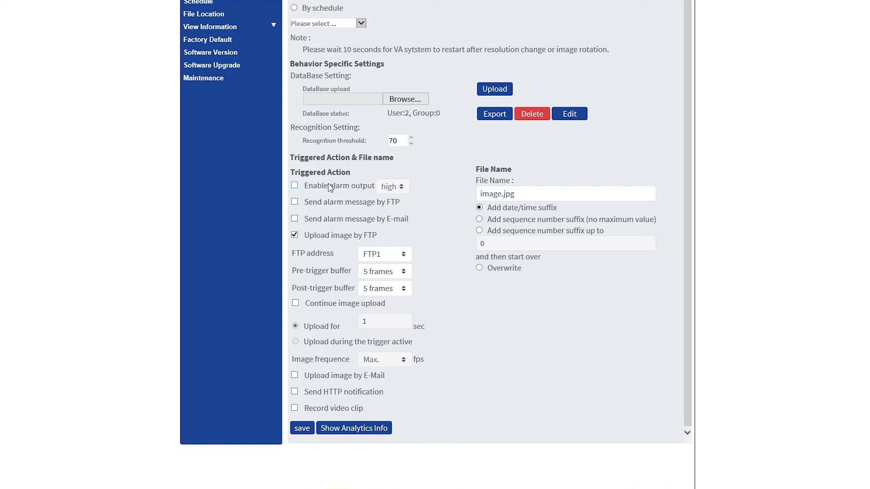
{"action": "mouse_move", "coordinate": [310, 191]}
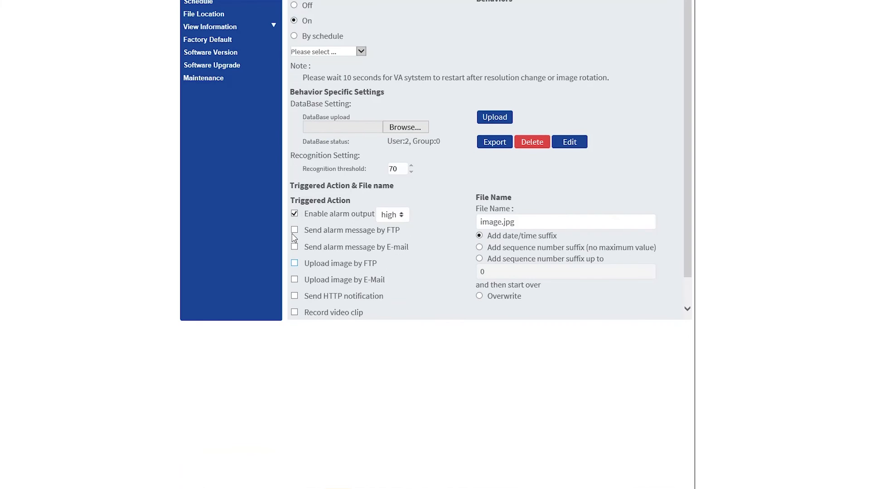
{"action": "mouse_move", "coordinate": [407, 223]}
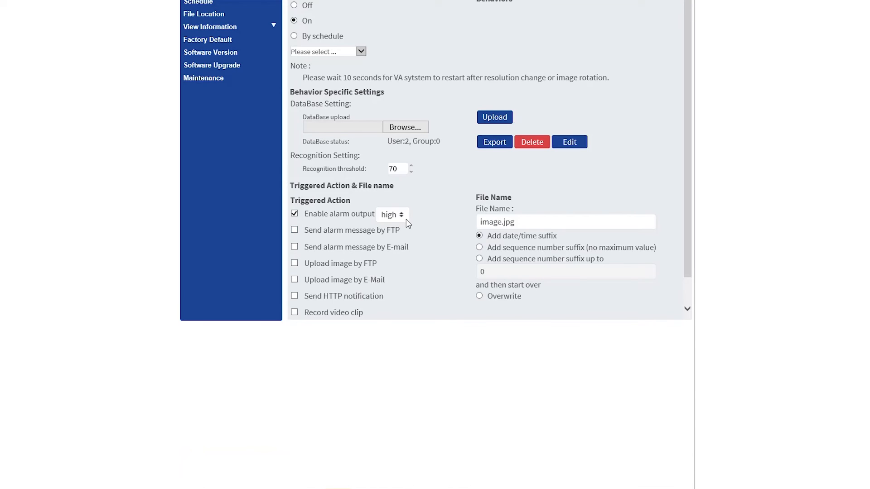
{"action": "mouse_move", "coordinate": [413, 198]}
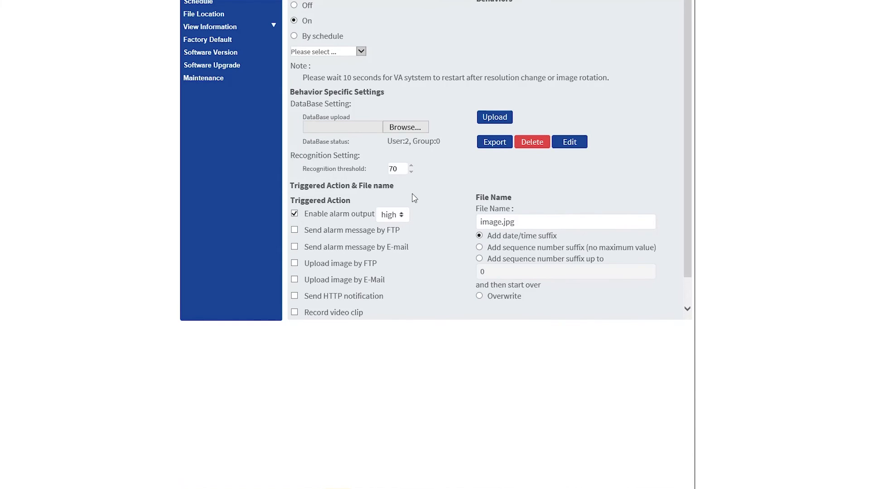
Enable alarm output, disable FTP image upload and save the analytics settings
{"action": "scroll", "scroll_direction": "down", "scroll_amount": 3}
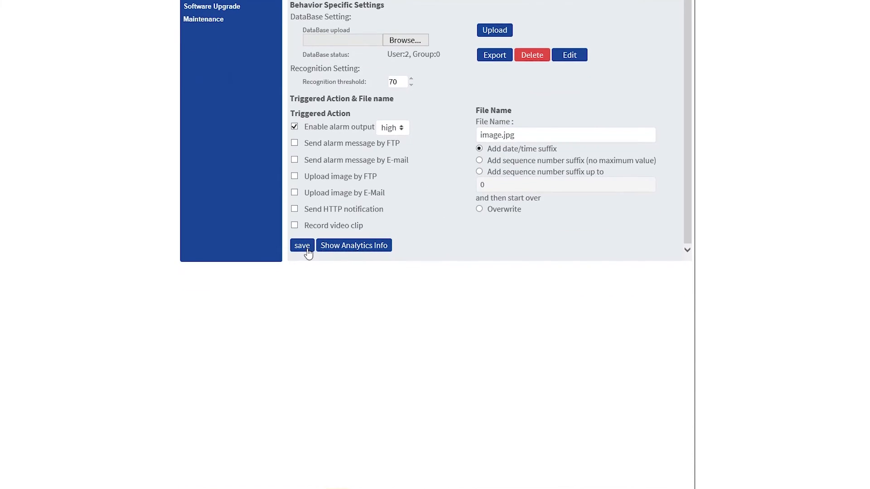
{"action": "mouse_move", "coordinate": [347, 240]}
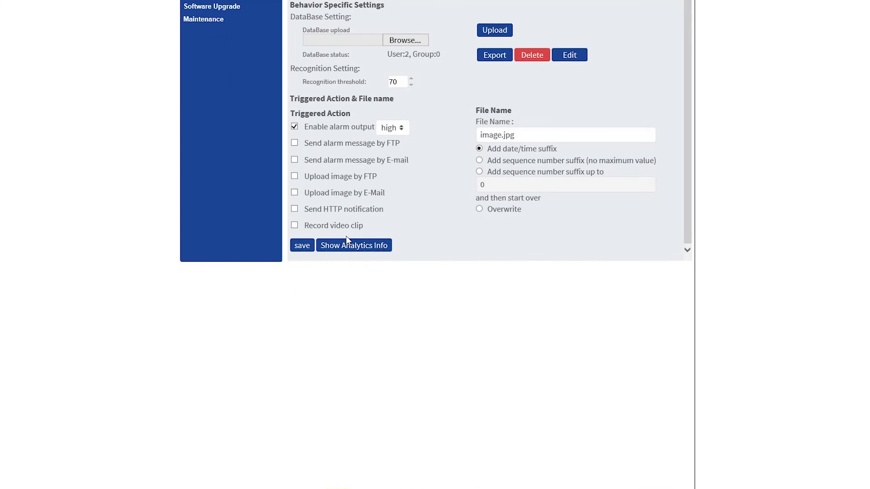
{"action": "scroll", "scroll_direction": "up", "scroll_amount": 3}
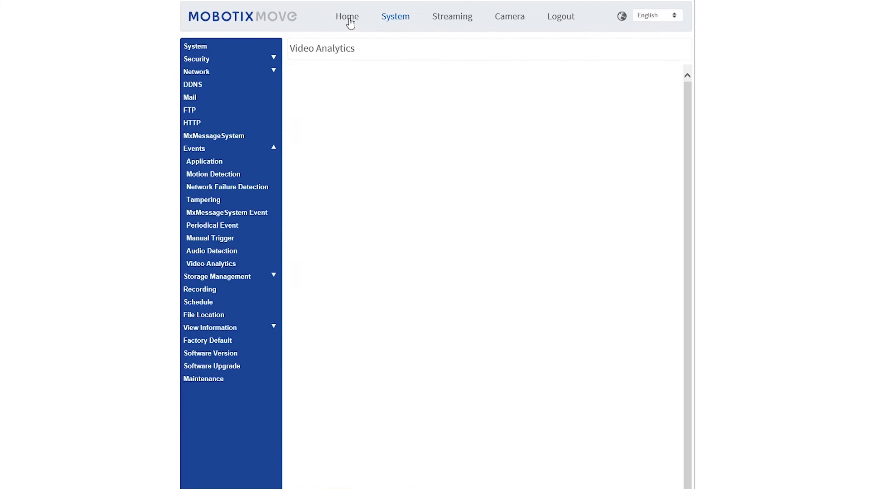
Return to the Home page live view of the corridor
{"action": "left_click", "coordinate": [347, 16]}
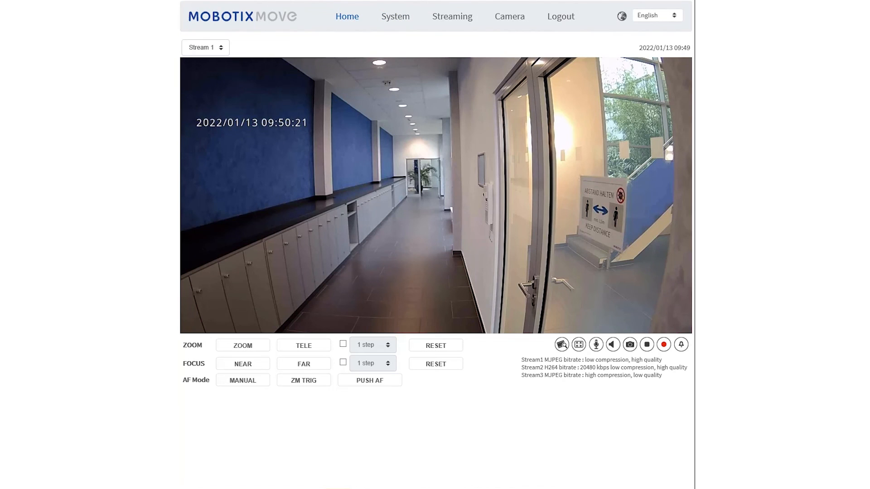
{"action": "left_click", "coordinate": [304, 379]}
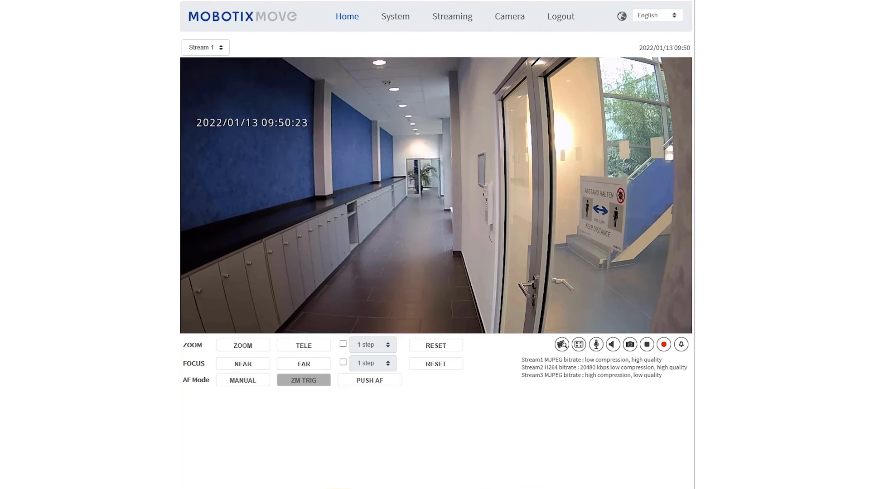